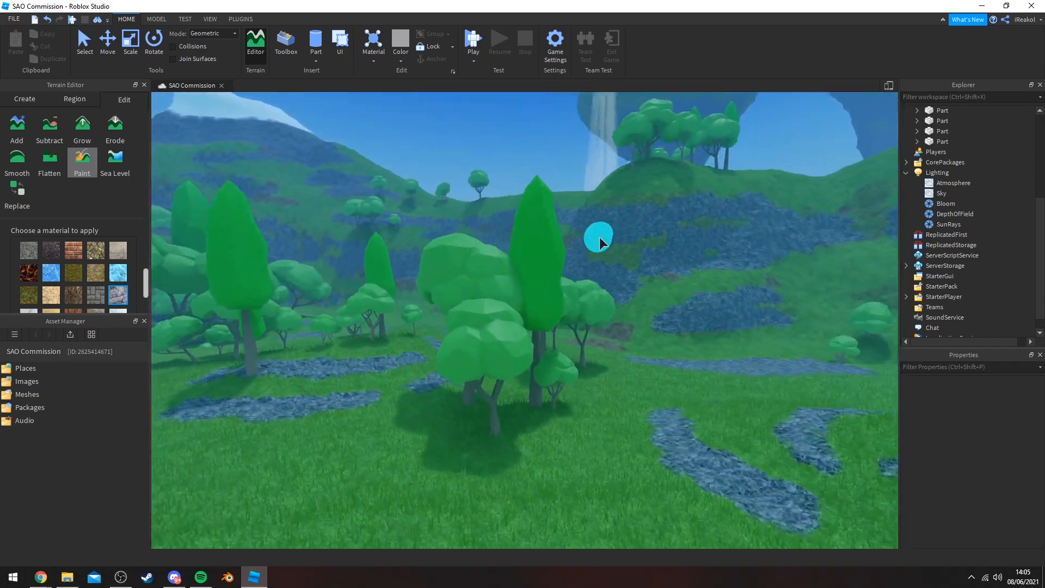
Switch the Terrain Editor from Paint to the Grow tool for raising terrain
click(82, 126)
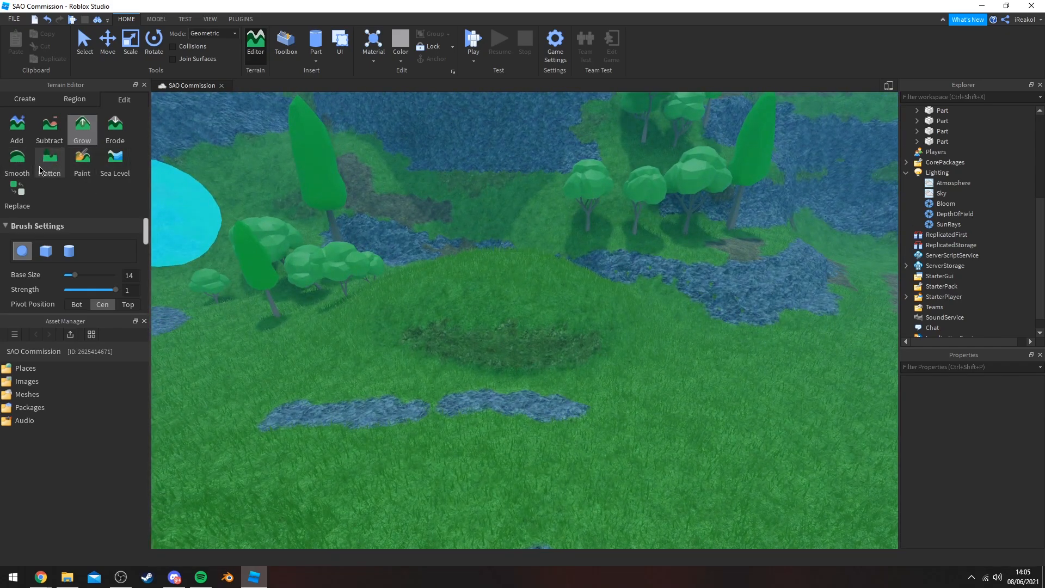
Choose Flatten to level the grassy ground, then return to the Paint tool
click(49, 160)
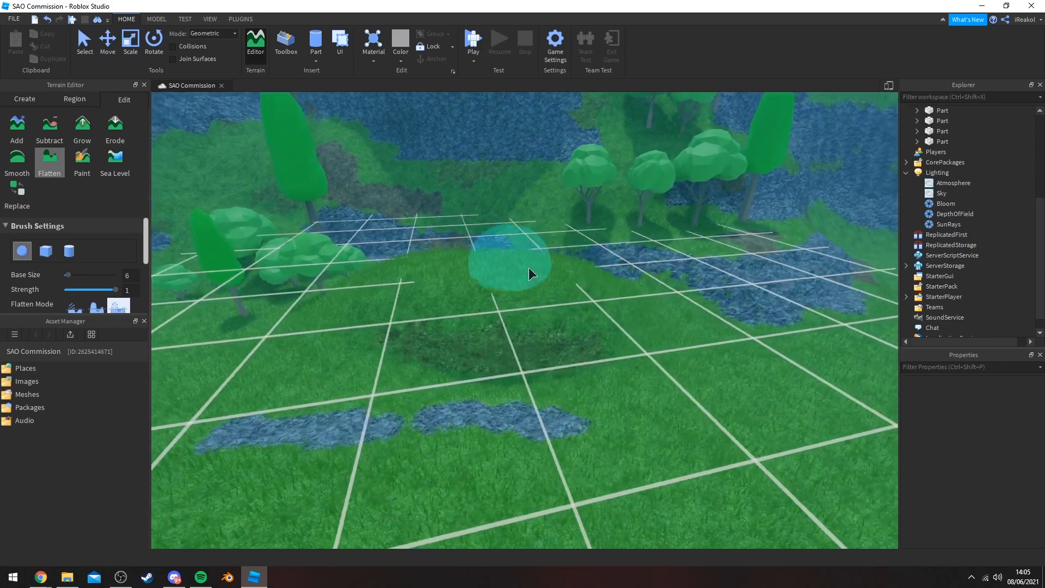
click(82, 160)
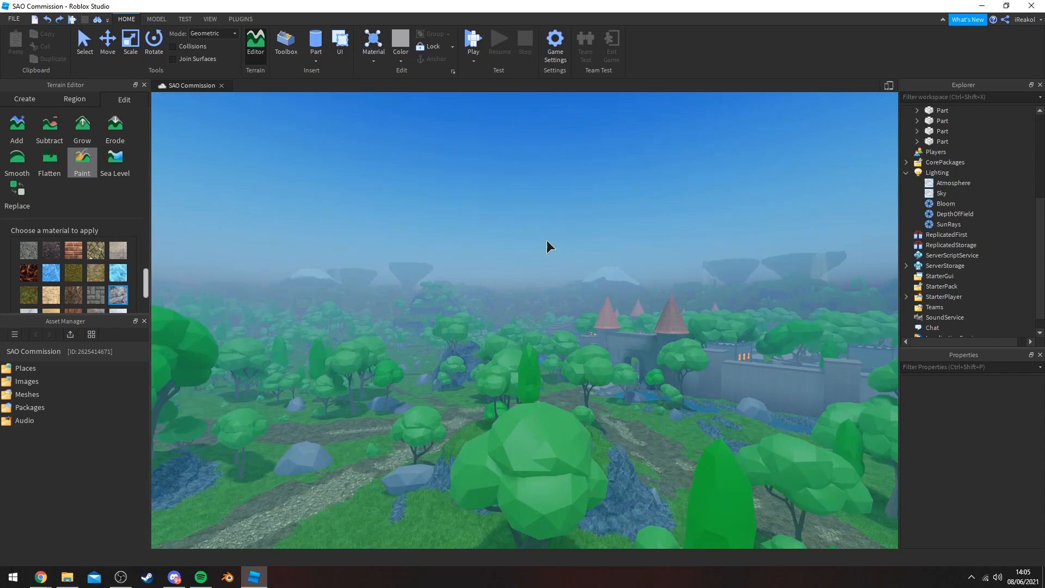
Switch to the Region tools and choose Select for picking a terrain region
click(74, 99)
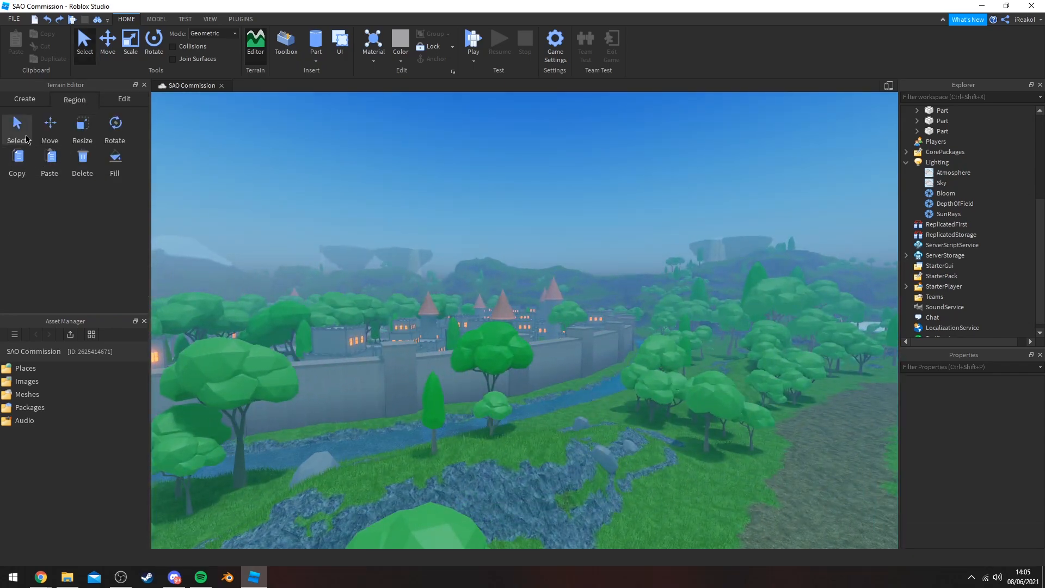
click(17, 126)
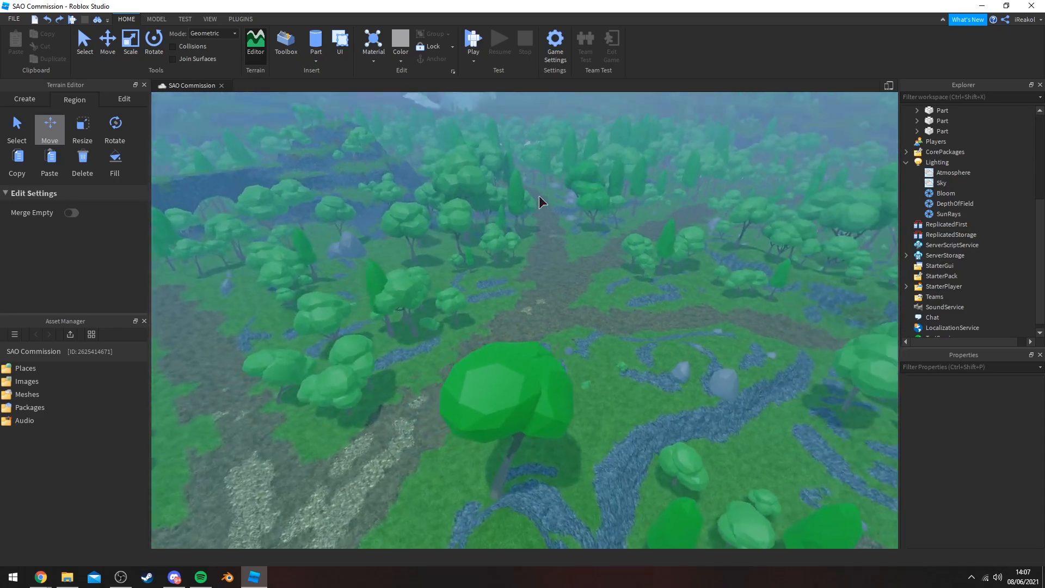
Show the Plugins ribbon tools, then return to the previous ribbon tab
click(239, 19)
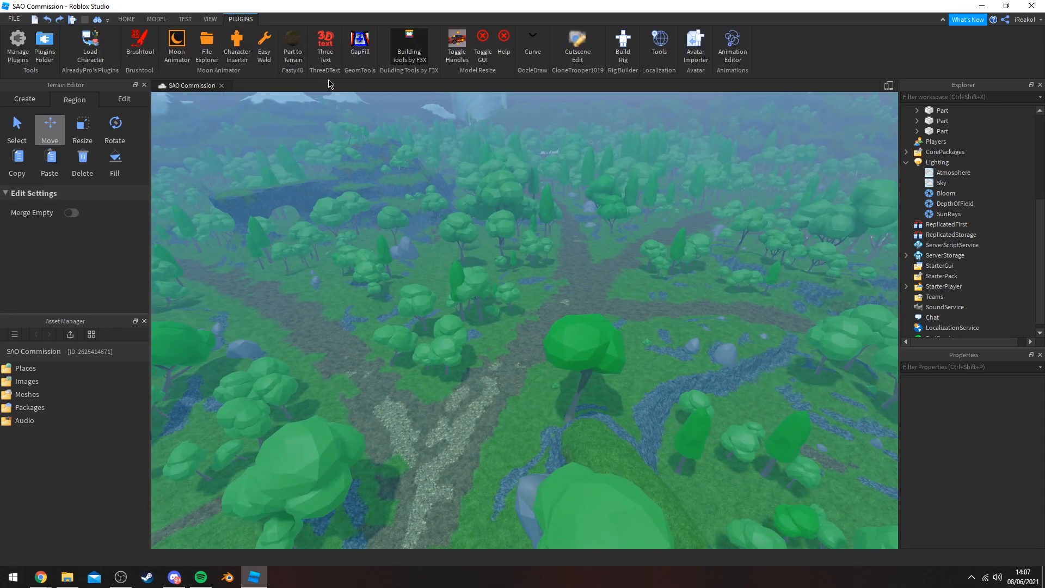
click(127, 18)
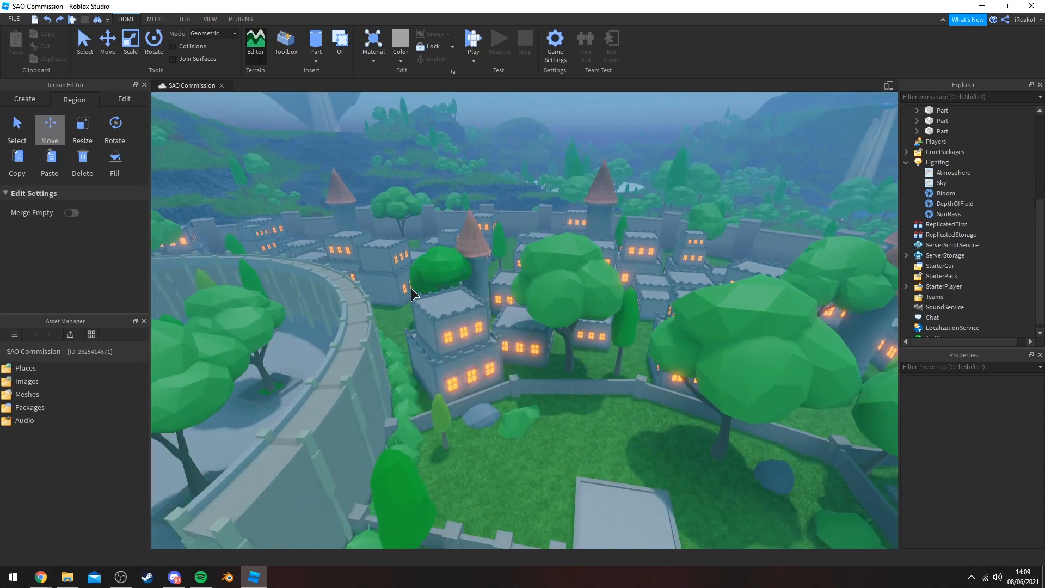
mouse_move(462, 307)
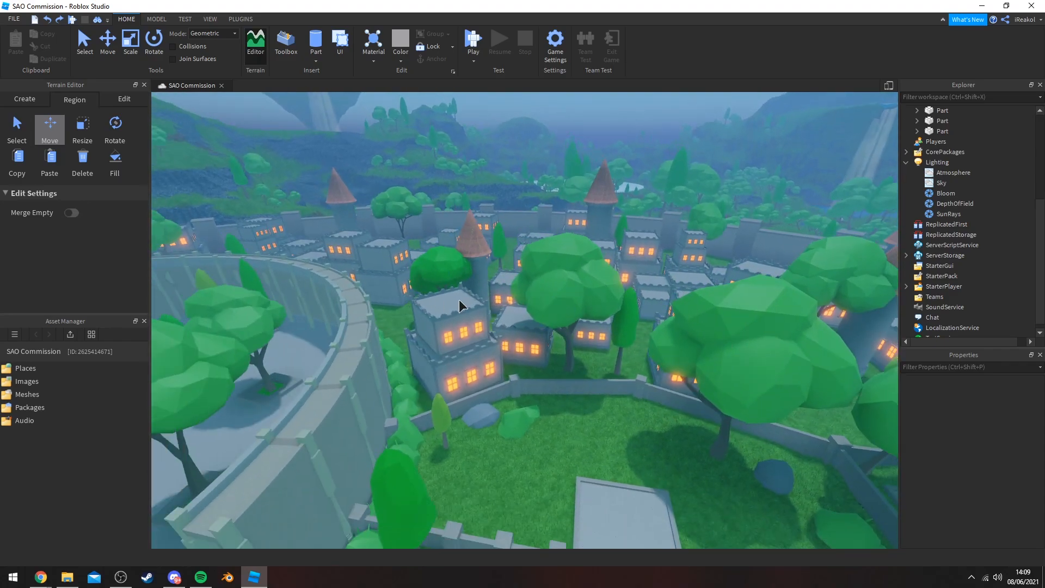